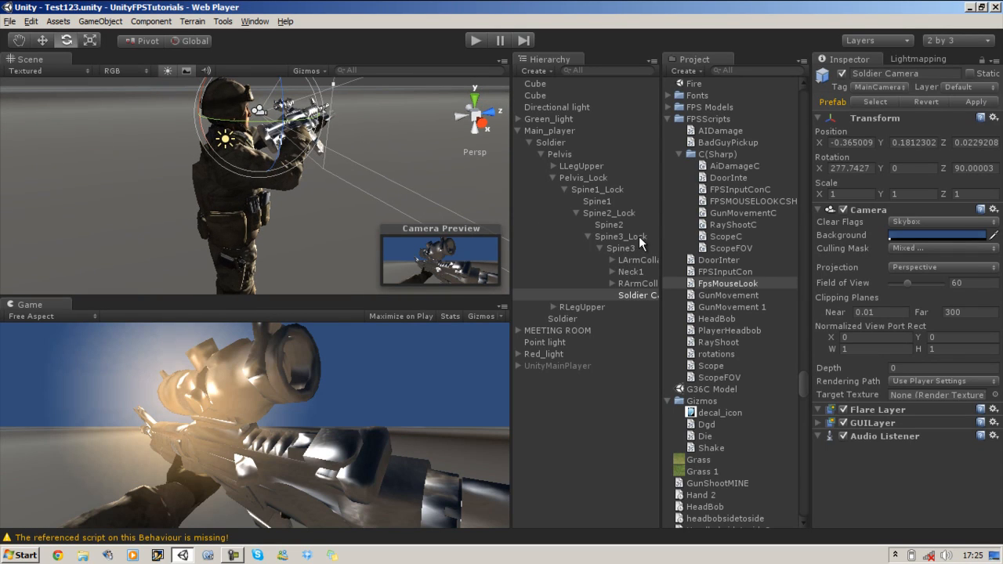
Step: Review the Fps Mouse Look Minimum/Maximum Y values on Spine1_Lock and Spine2_Lock
click(597, 188)
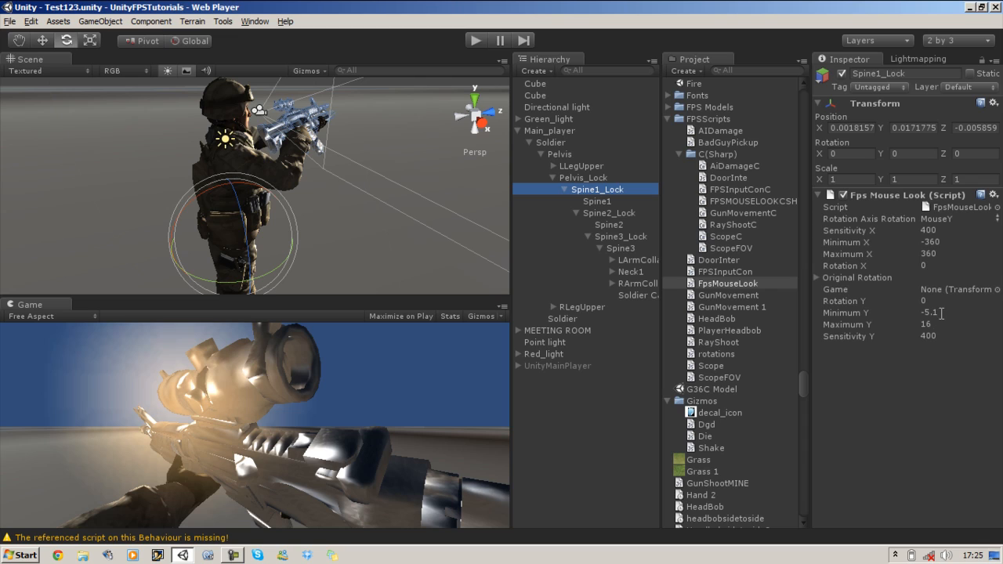
click(608, 213)
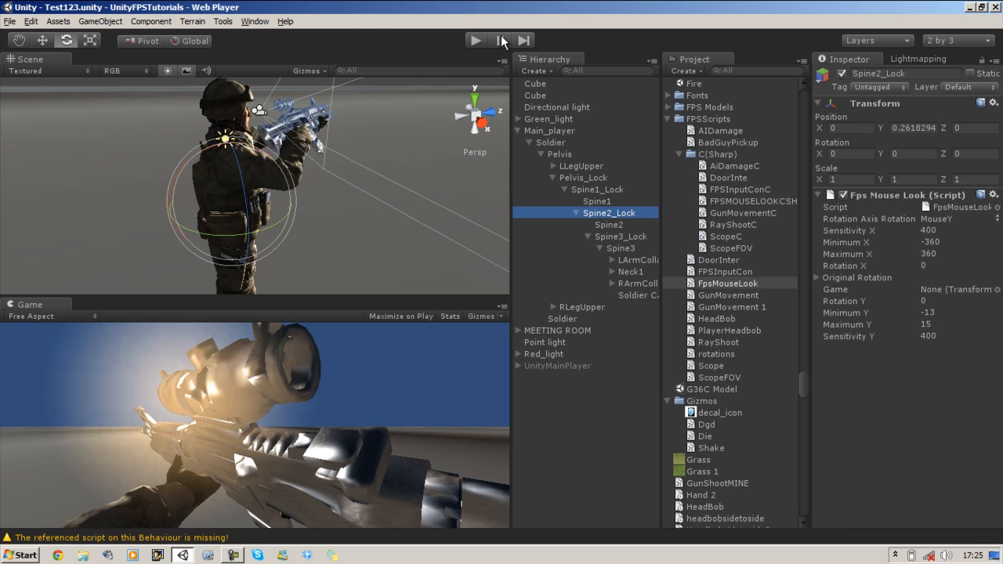
click(476, 41)
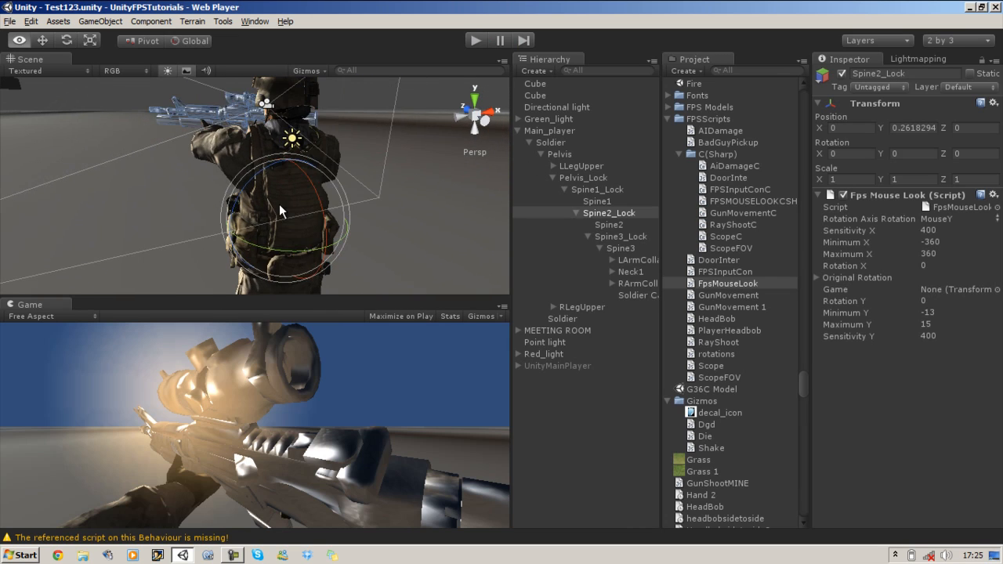
Step: Select the soldier's LArmCollarbone bone after checking the camera and neck
click(597, 188)
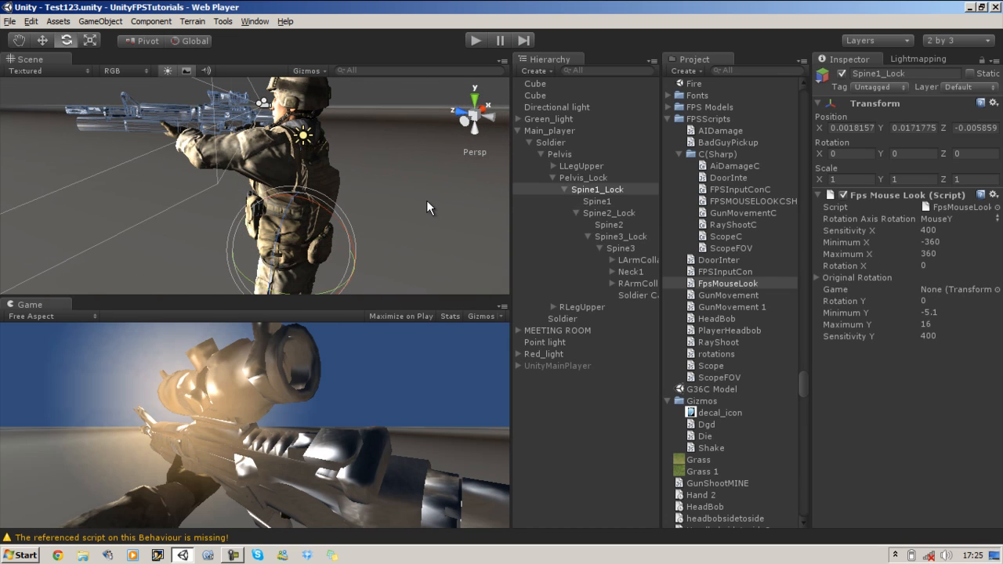
click(638, 295)
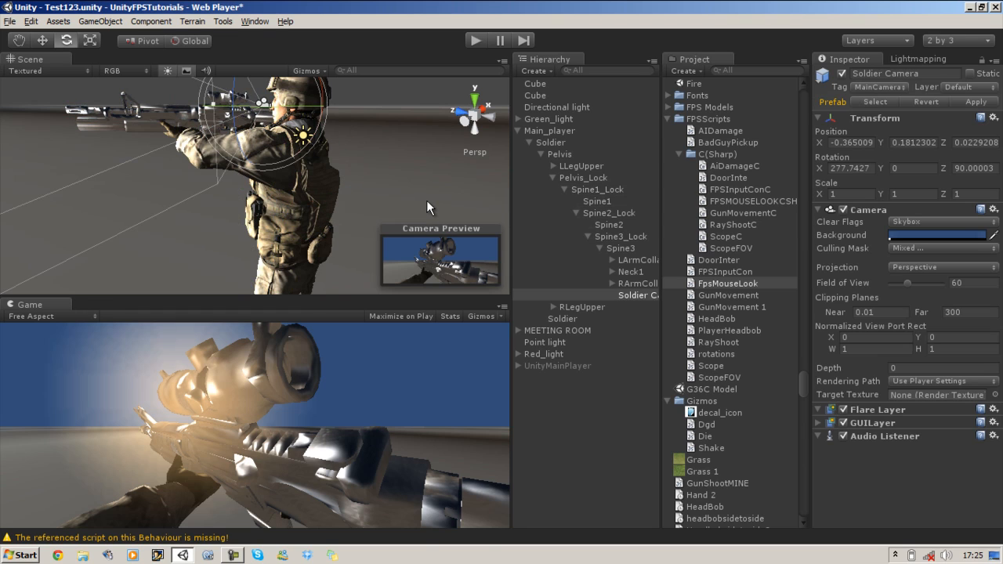
click(638, 260)
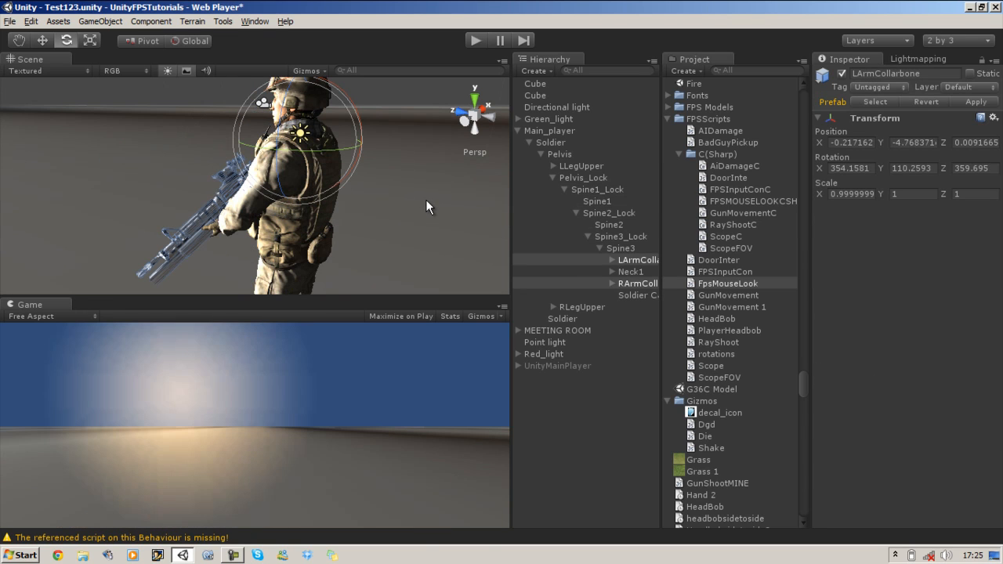
click(630, 271)
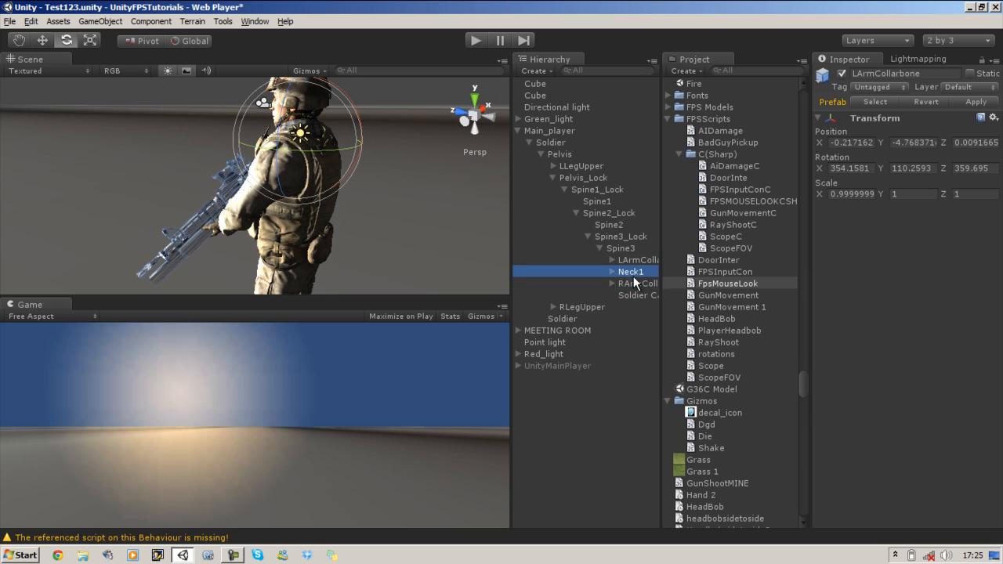
click(637, 260)
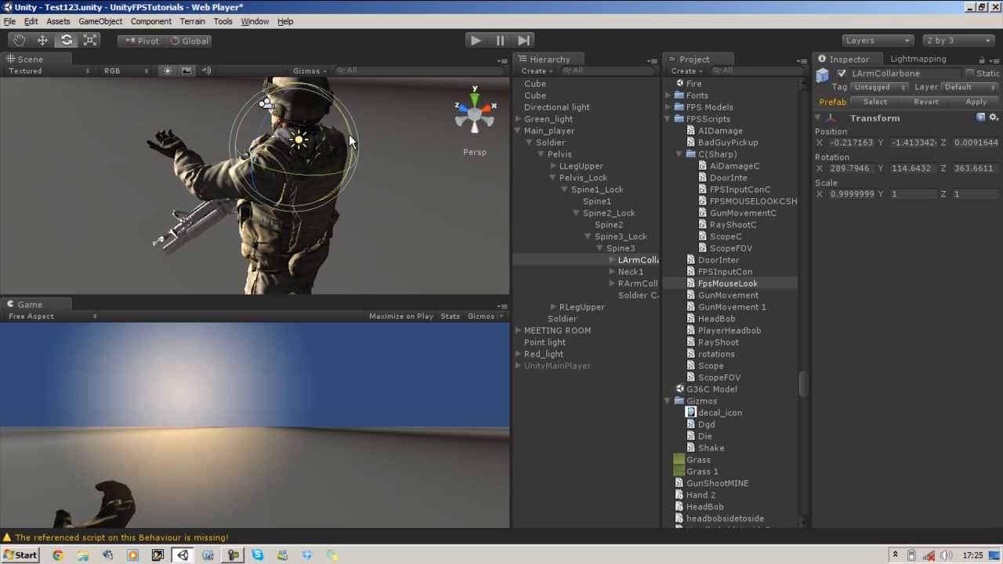
Step: Rotate the left collarbone to raise the arm, then expand it to reach LArmUpper1
drag(351, 141, 339, 184)
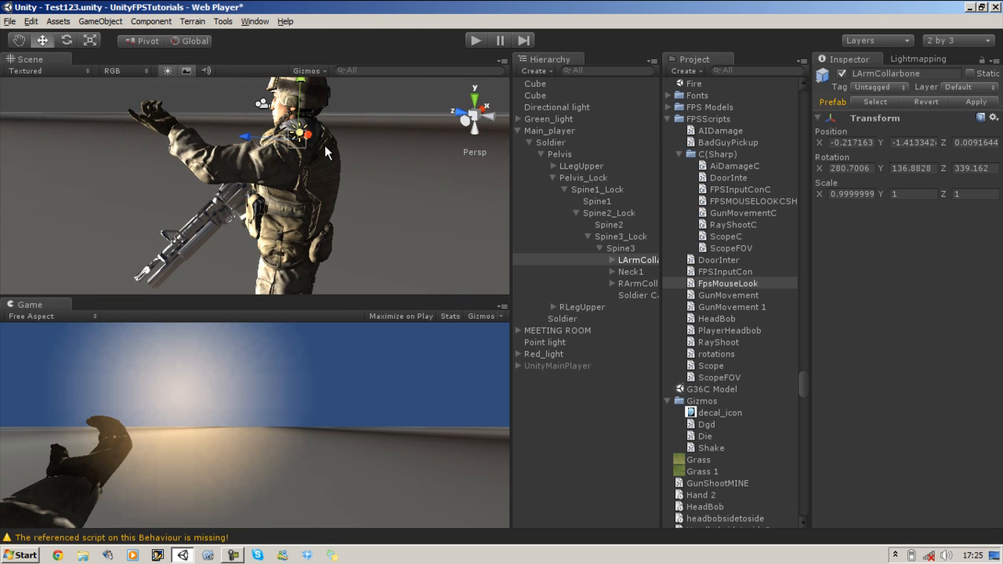
mouse_move(247, 140)
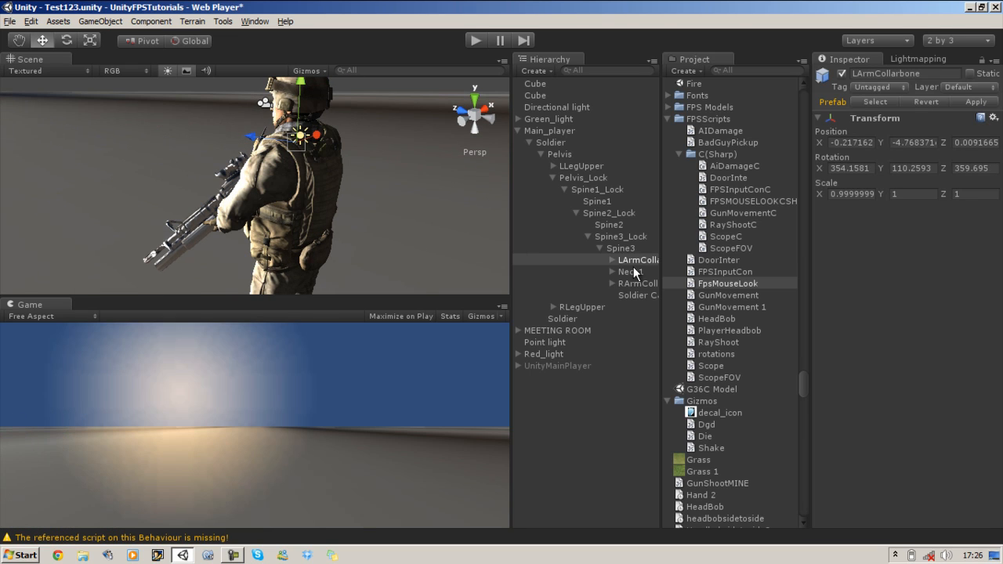
click(635, 271)
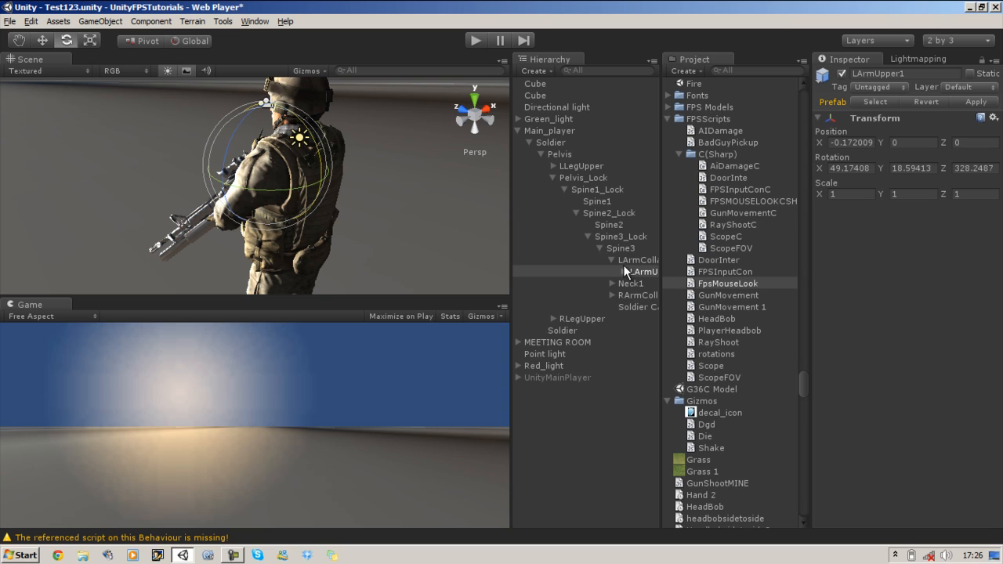
click(640, 260)
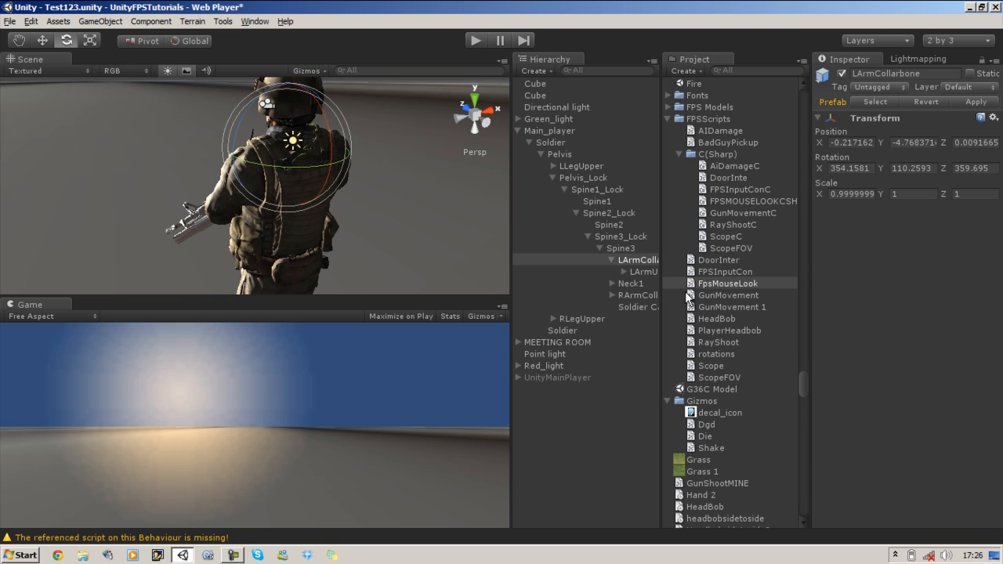
mouse_move(642, 306)
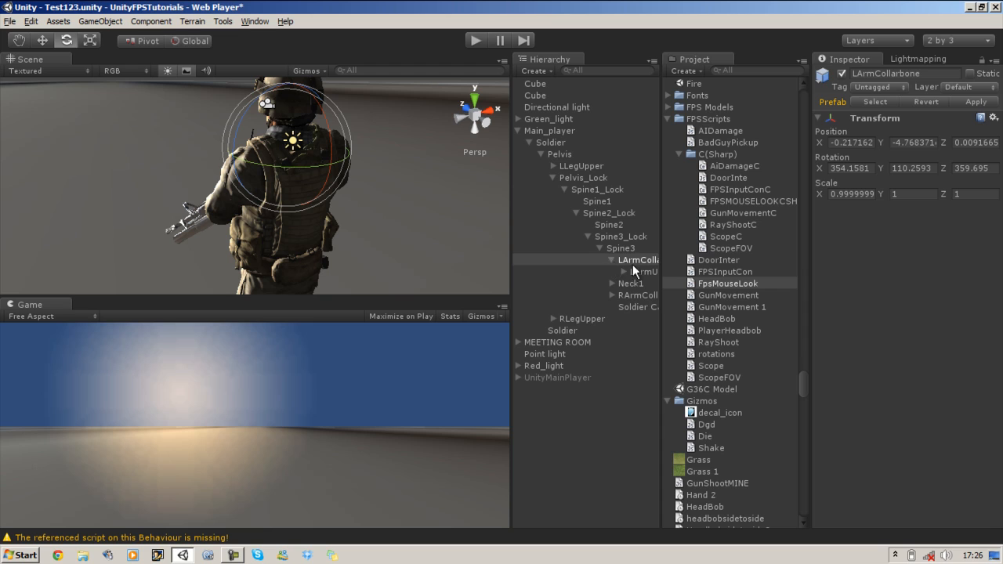
click(643, 271)
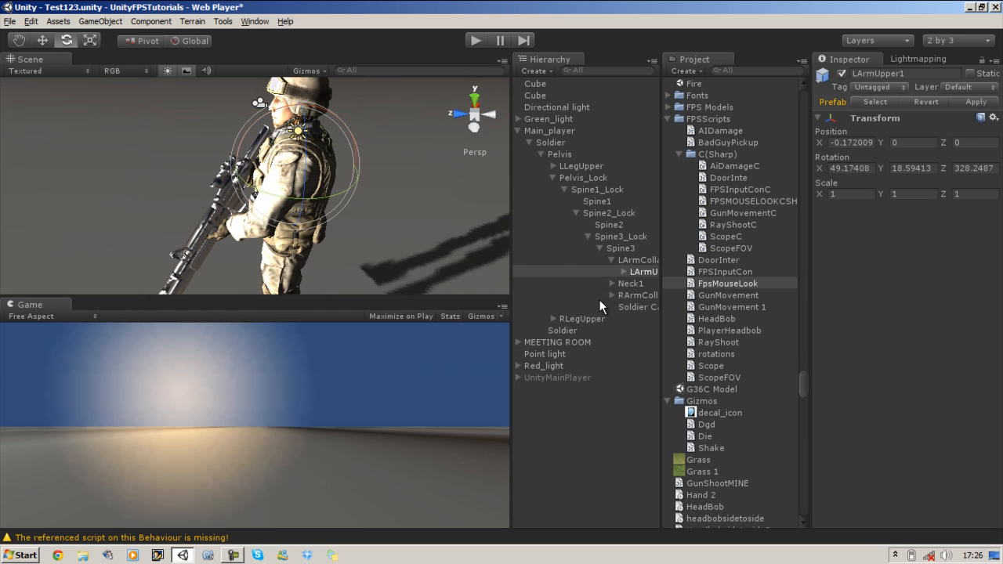
mouse_move(602, 306)
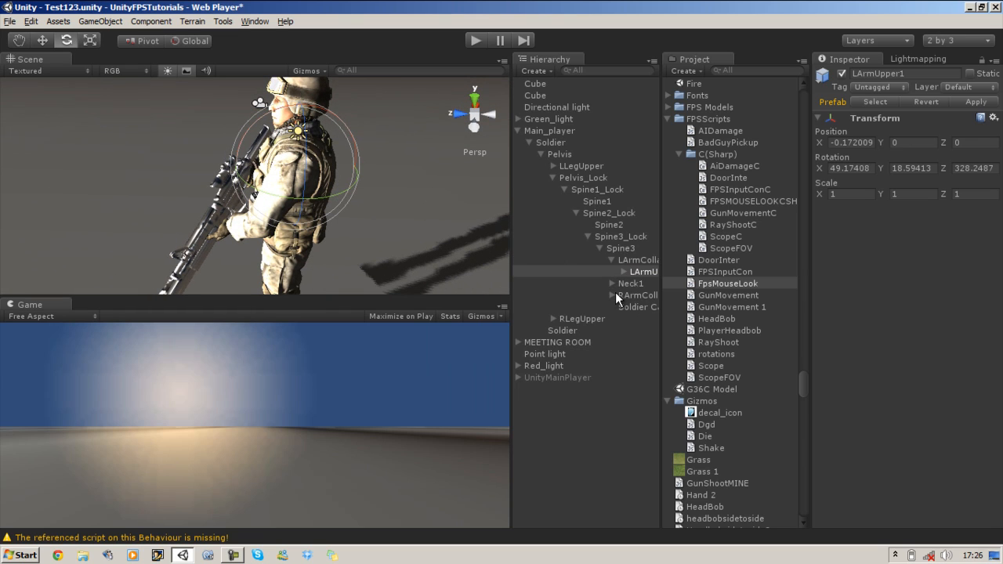
click(642, 271)
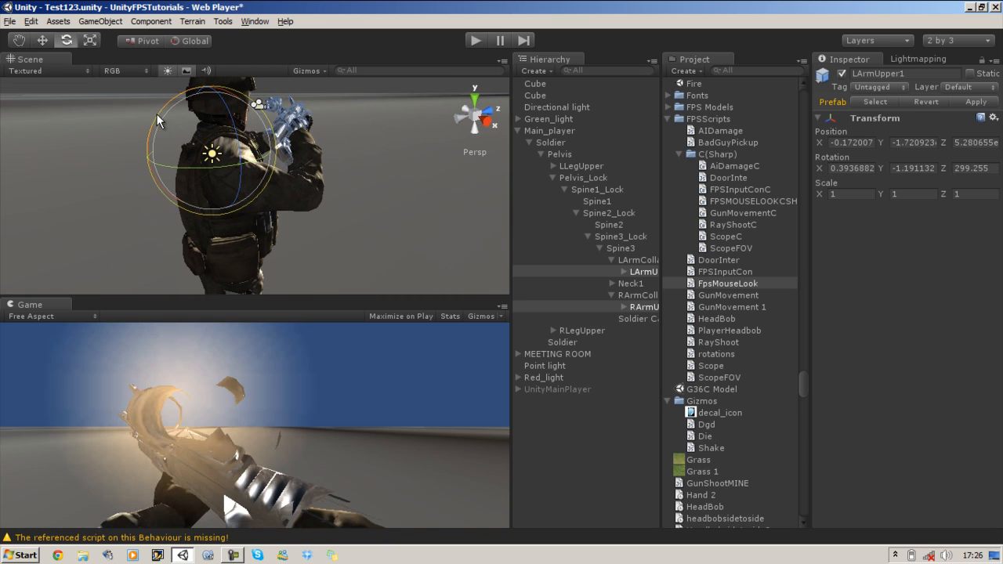
drag(157, 122, 274, 196)
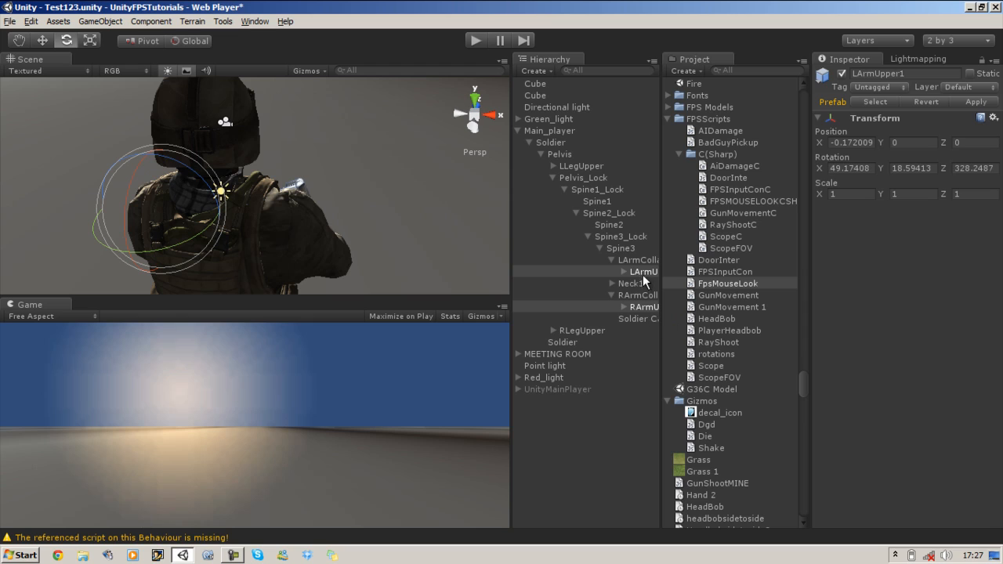
Step: Rotate the soldier's right upper-arm bone toward the gun
click(630, 282)
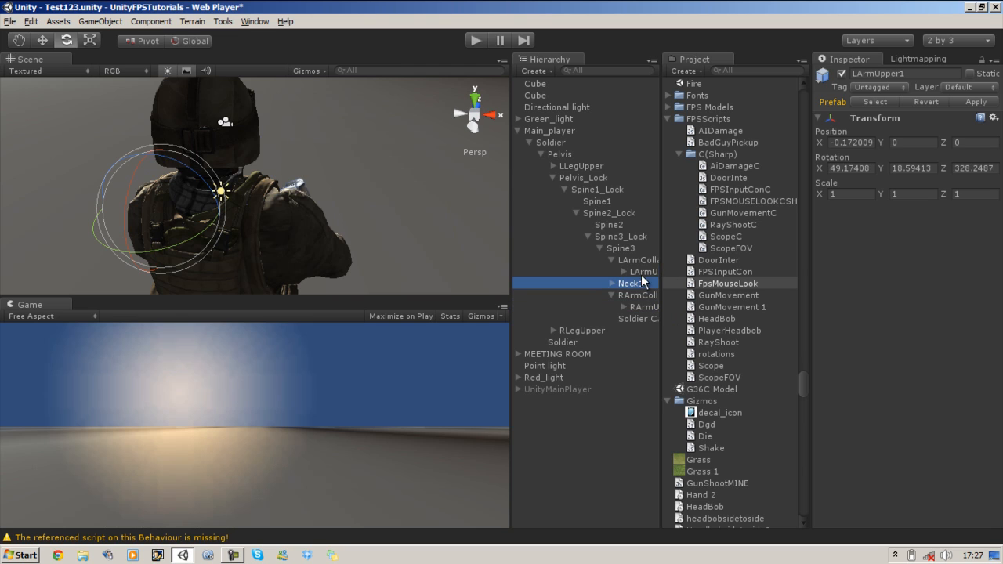
click(634, 271)
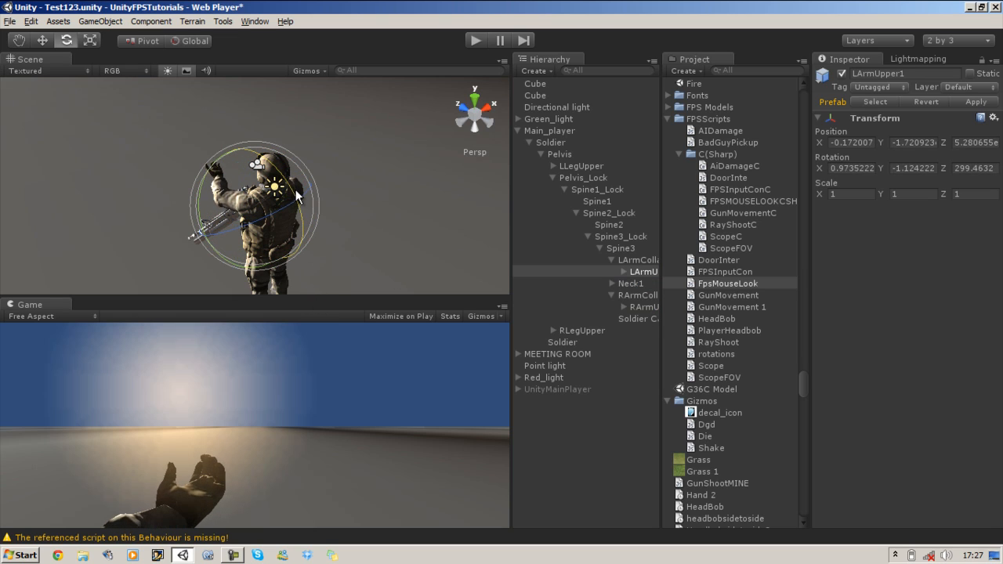
click(642, 305)
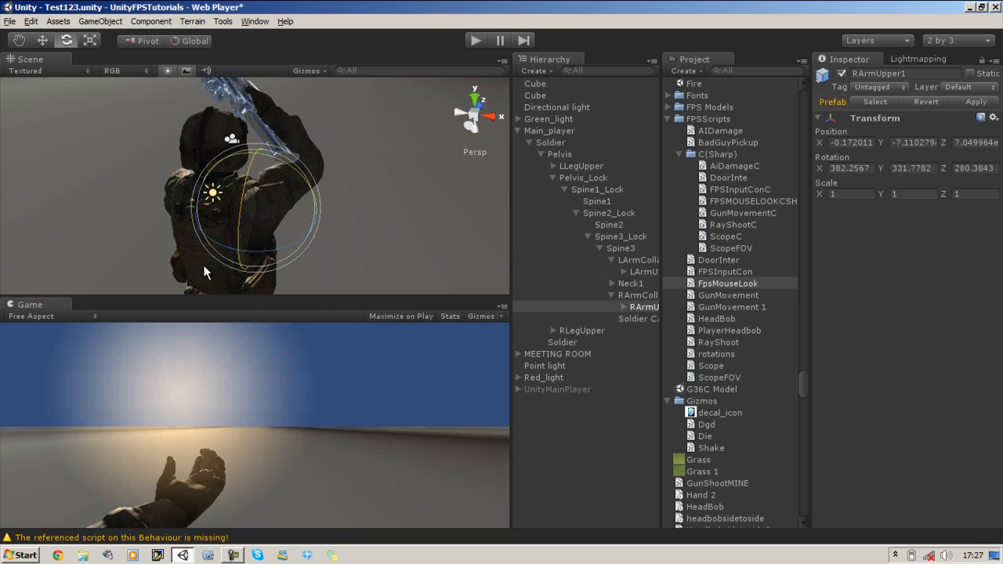
drag(204, 274, 248, 228)
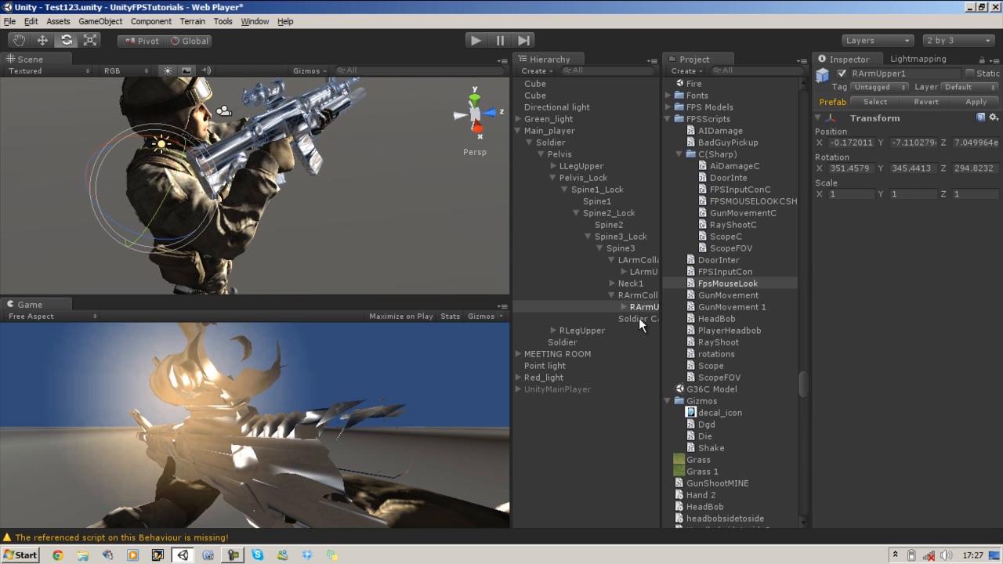
Step: Set the Soldier Camera's near clipping plane to 0.01
click(639, 320)
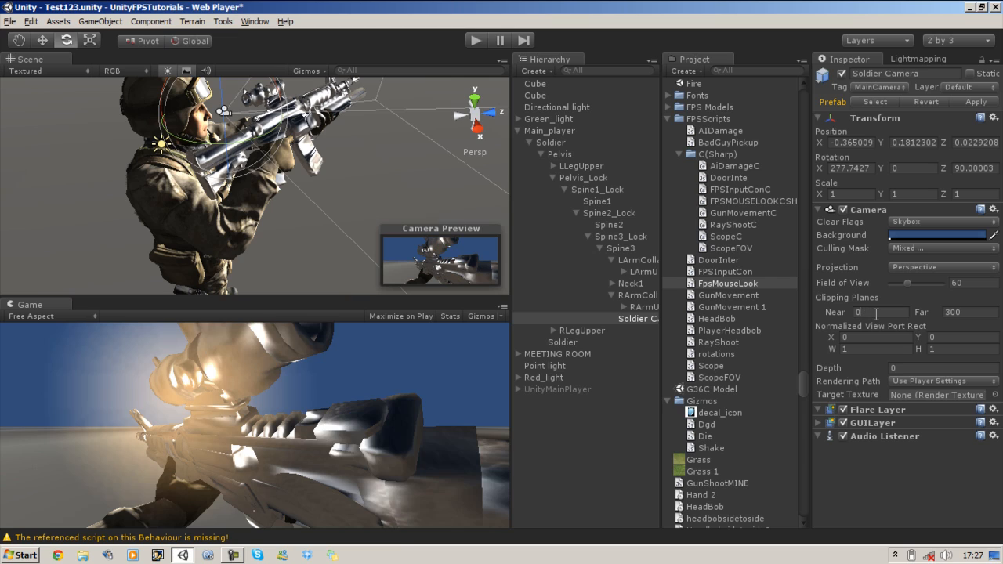
text(0.01)
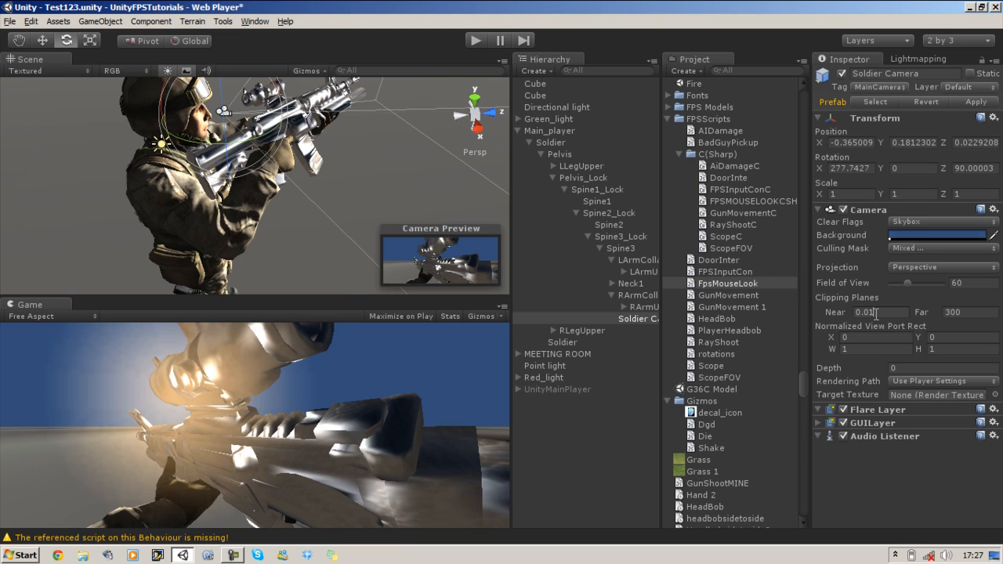
mouse_move(314, 238)
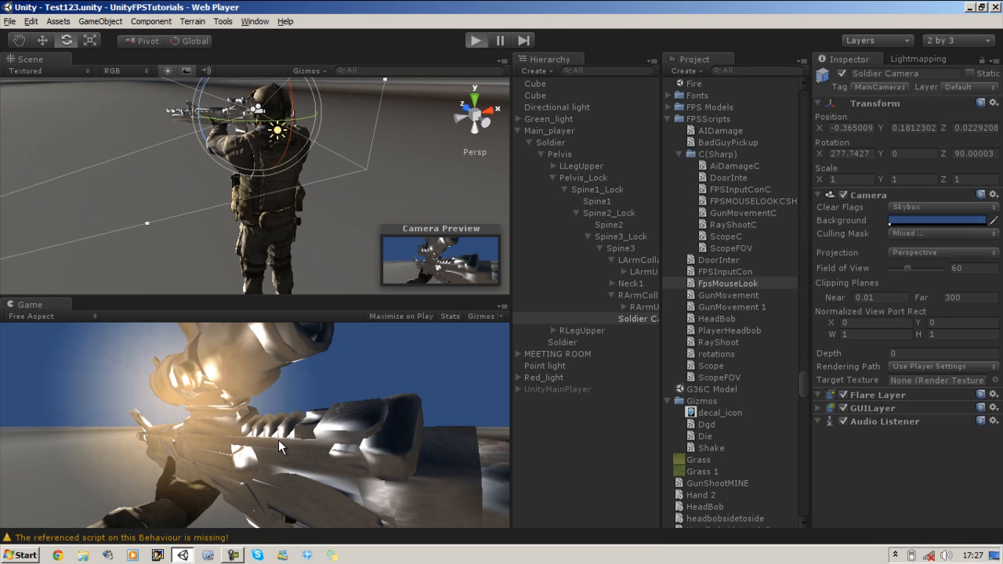
Step: Run the scene to check the first-person gun view with the new near clip
click(476, 41)
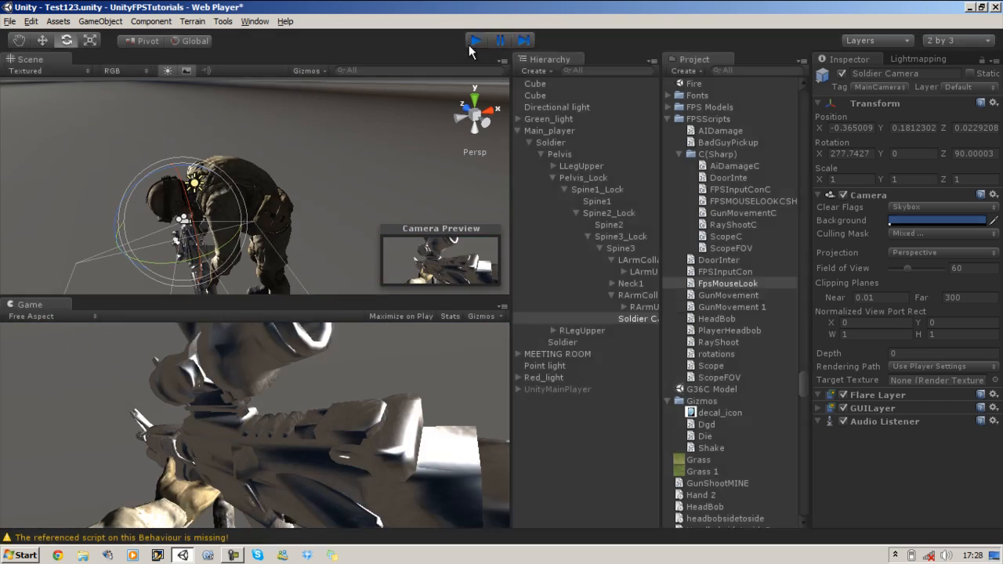
Step: Set Spine2_Lock's Fps Mouse Look Y limits to -13 and 18 and run the scene
click(609, 213)
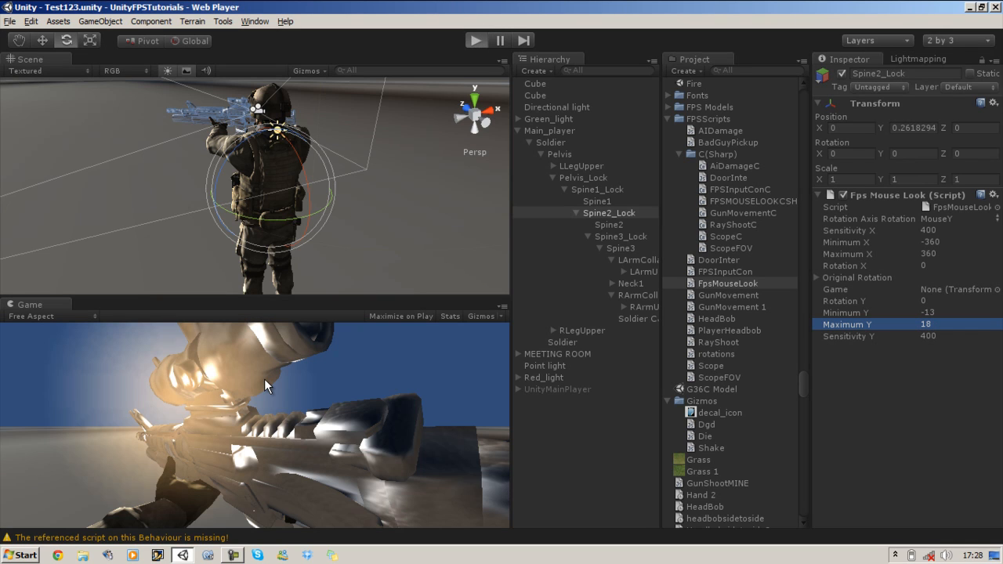
click(477, 41)
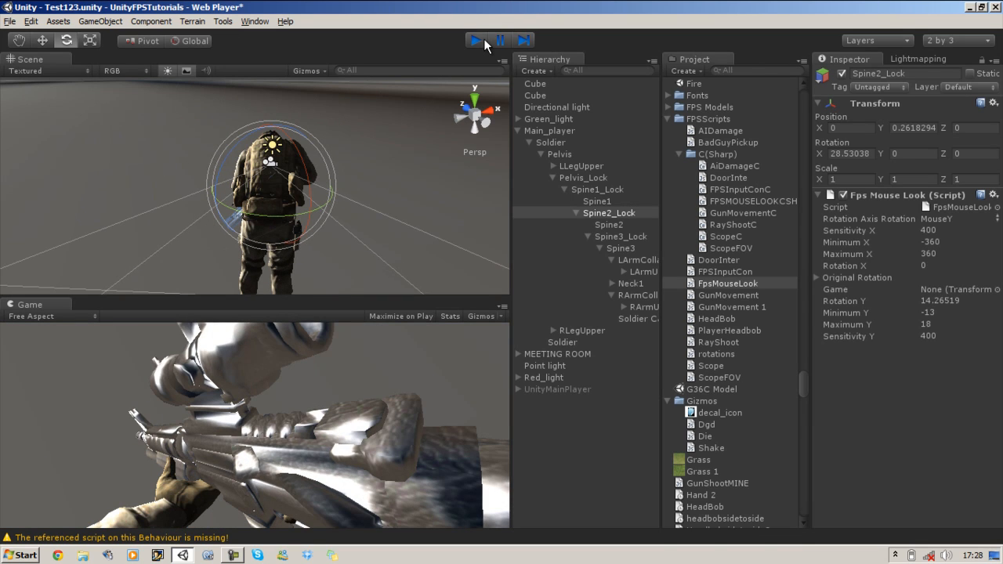
Step: Adjust Spine1_Lock's upper vertical look limit, then review Spine3_Lock's -12 minimum
click(599, 188)
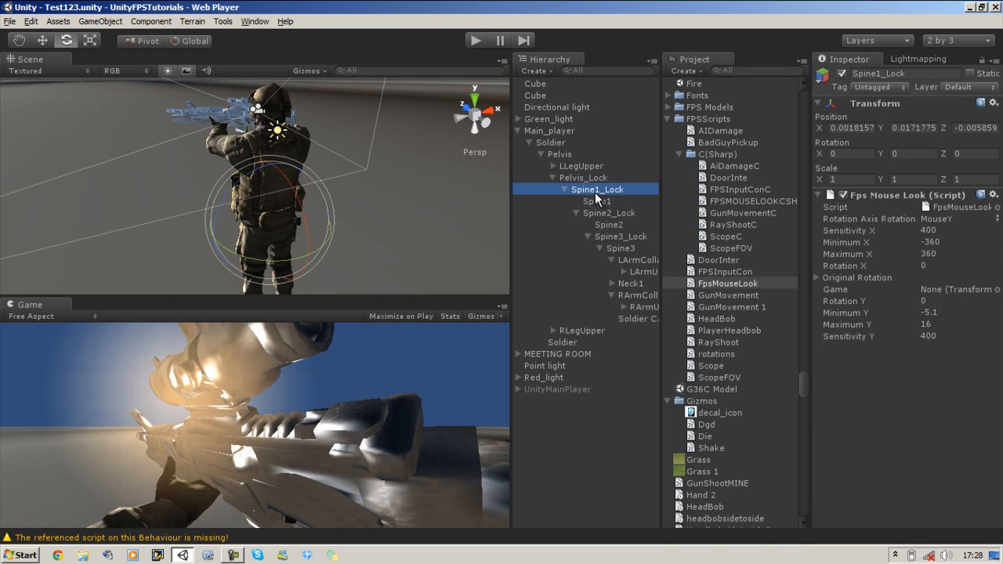
mouse_move(619, 202)
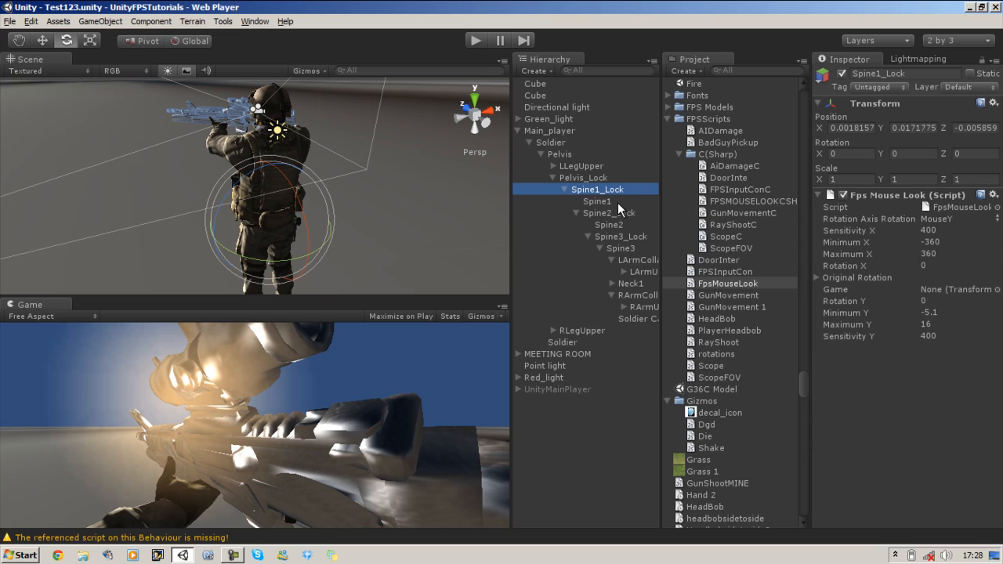
mouse_move(938, 333)
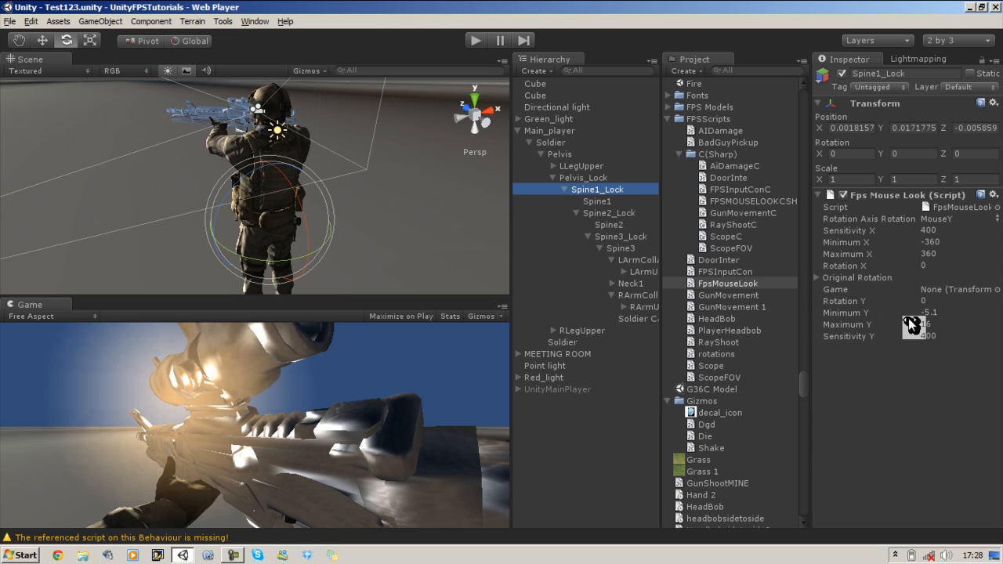
click(609, 213)
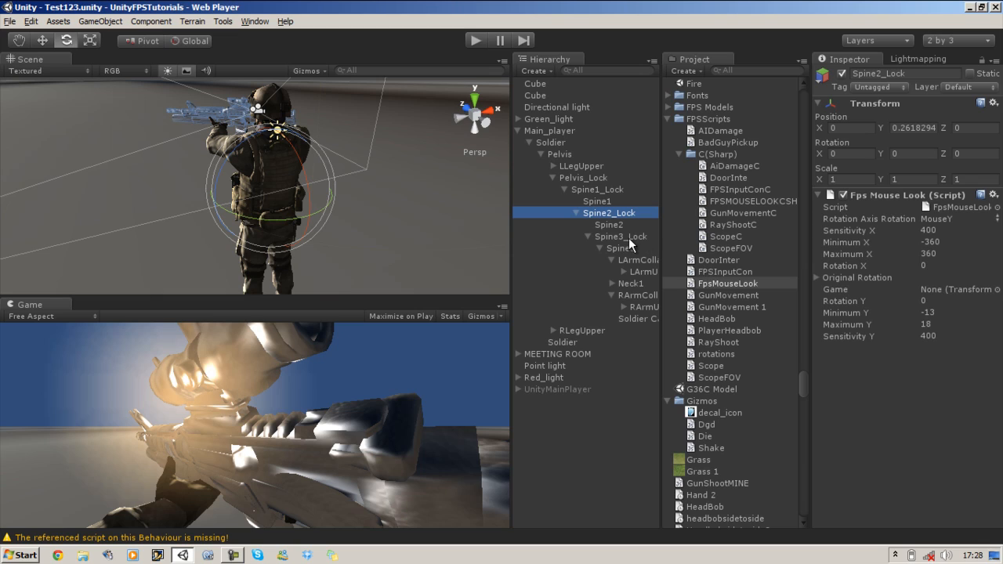
click(620, 235)
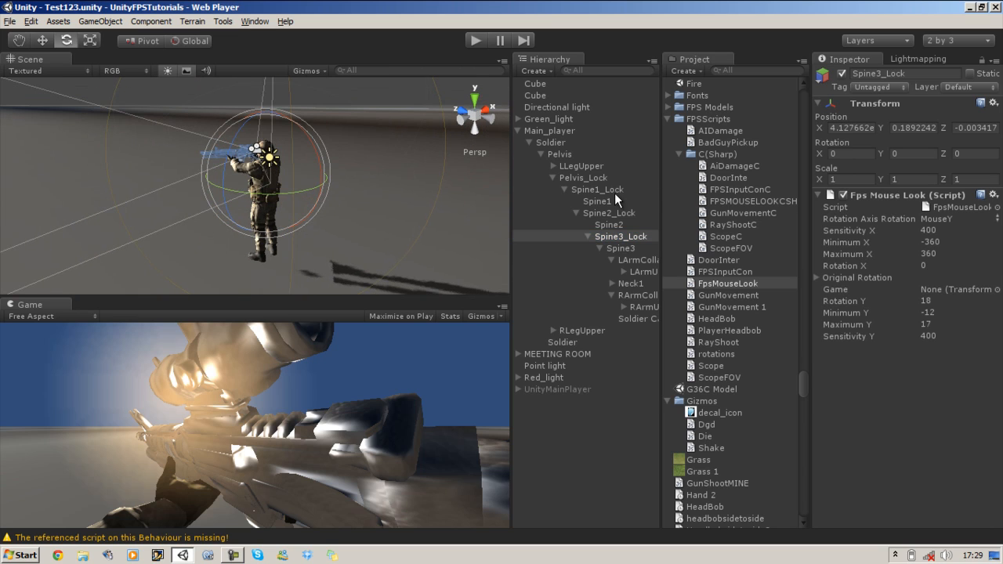
Step: Set the Main_player's Character Controller radius to 0.2
click(548, 131)
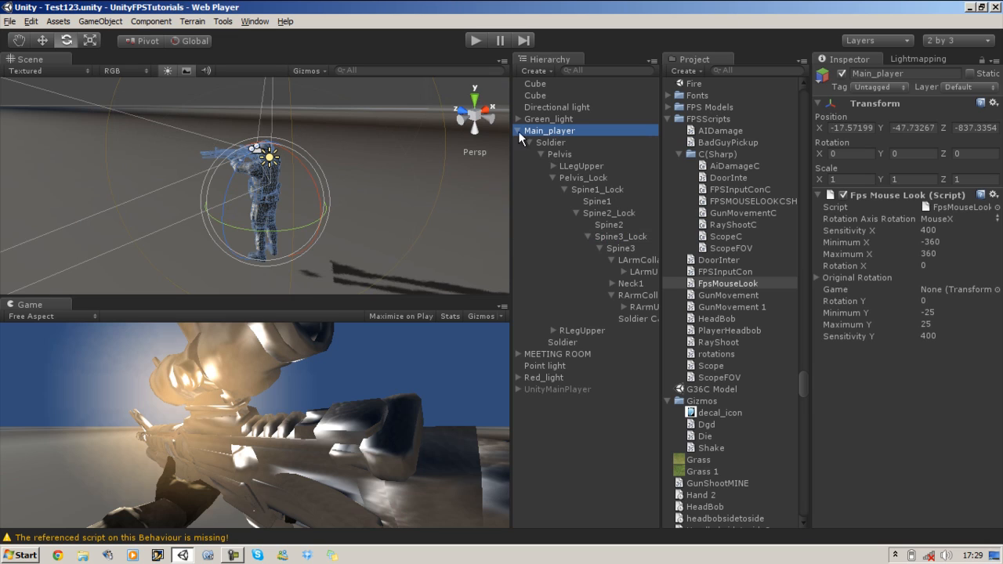
click(150, 22)
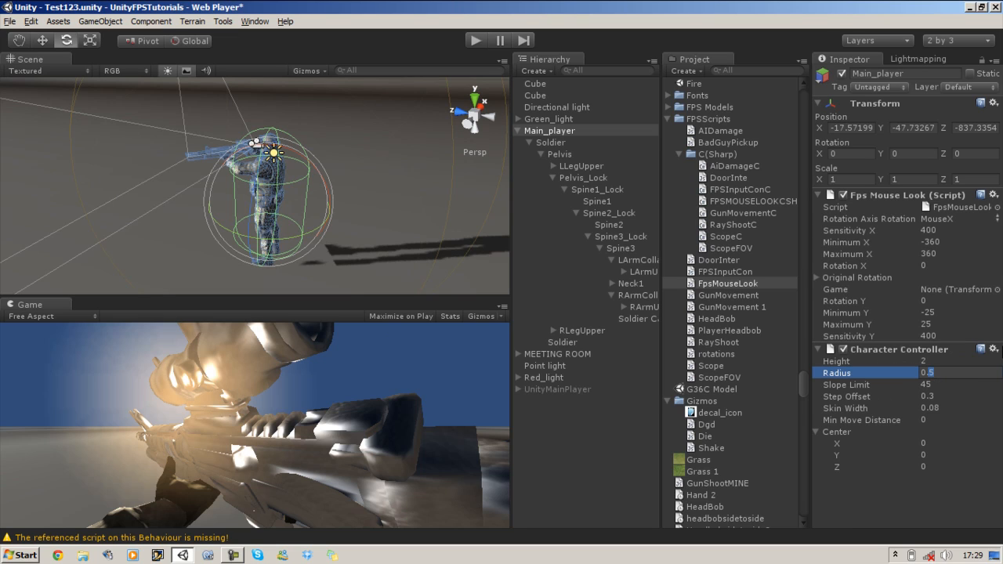
text(0.2)
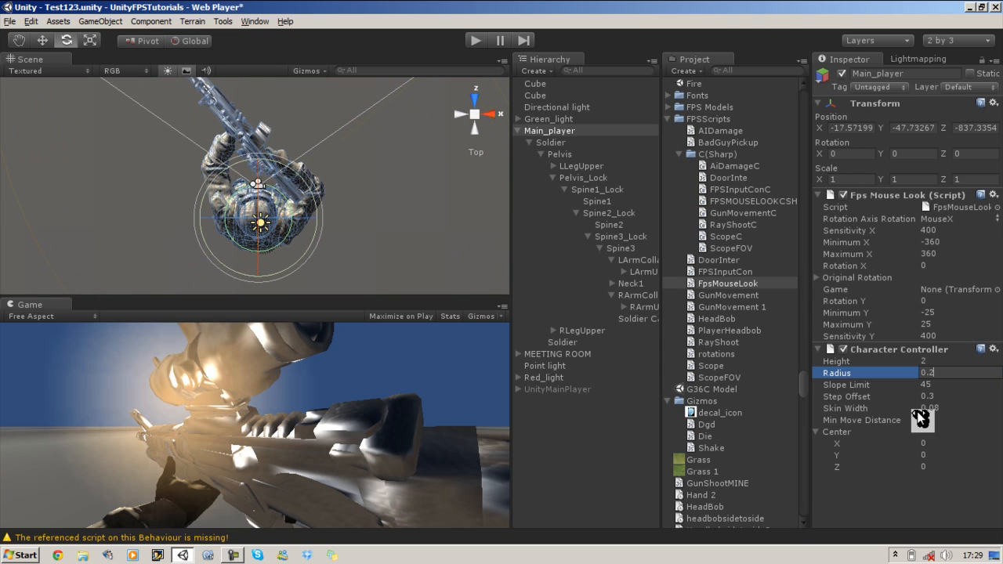
click(956, 373)
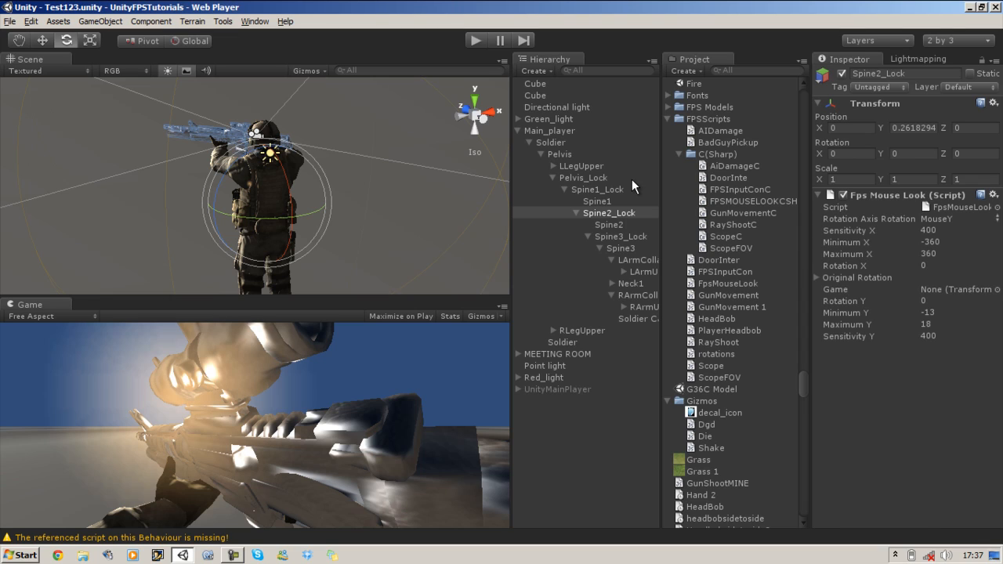
mouse_move(627, 205)
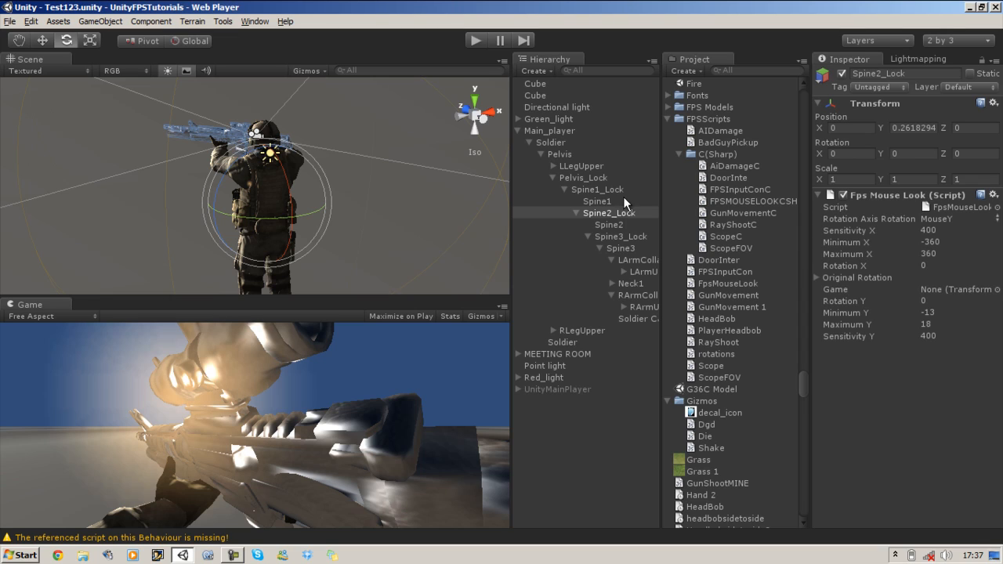
mouse_move(611, 213)
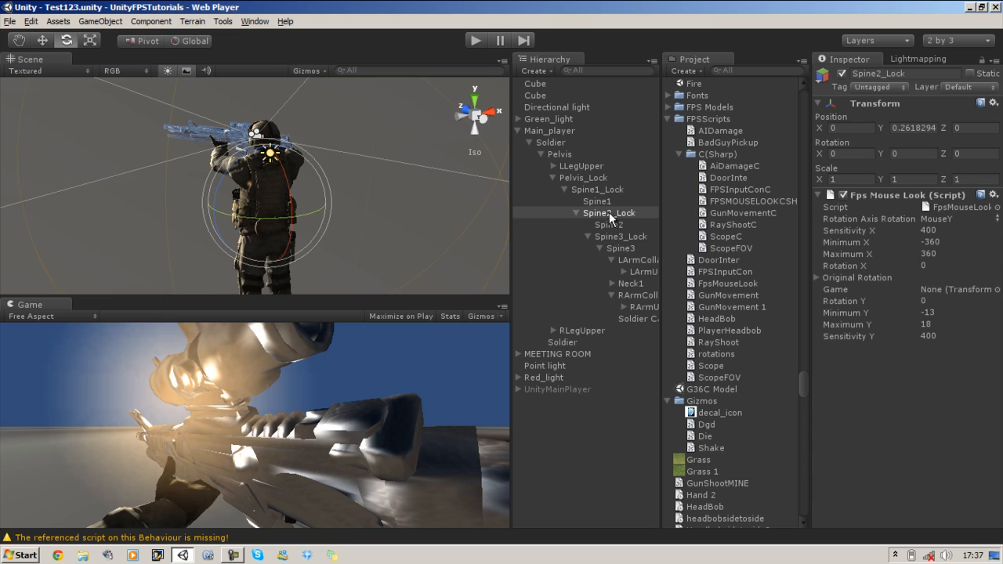
mouse_move(379, 348)
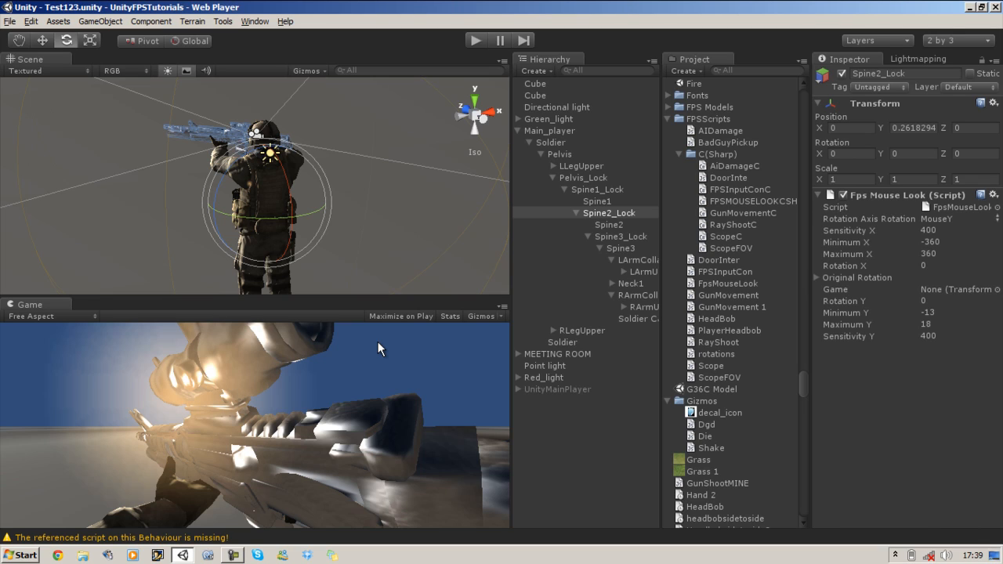
mouse_move(994, 360)
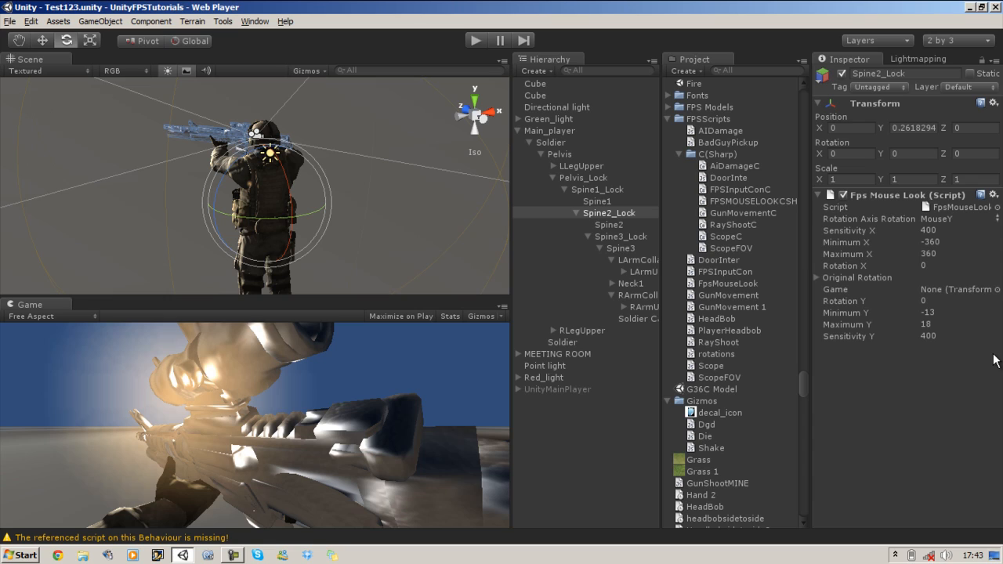